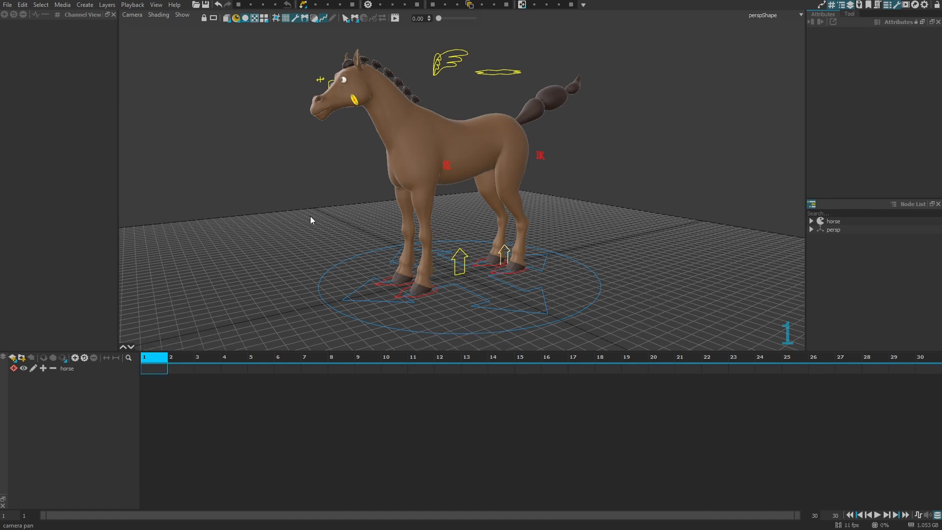
pyautogui.moveTo(158, 324)
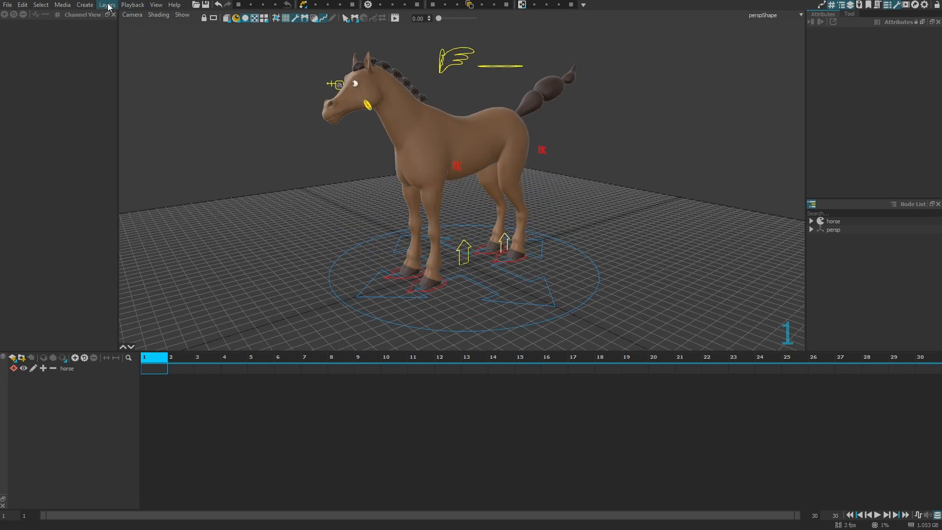
# Add an animation layer named Seed2 and move the seed2 character to the horse's right.
pyautogui.click(106, 4)
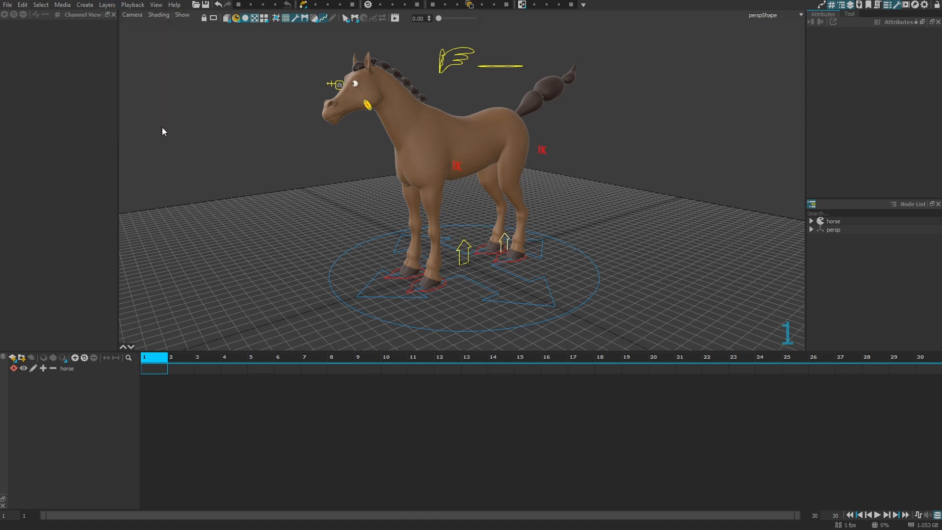
pyautogui.moveTo(548, 363)
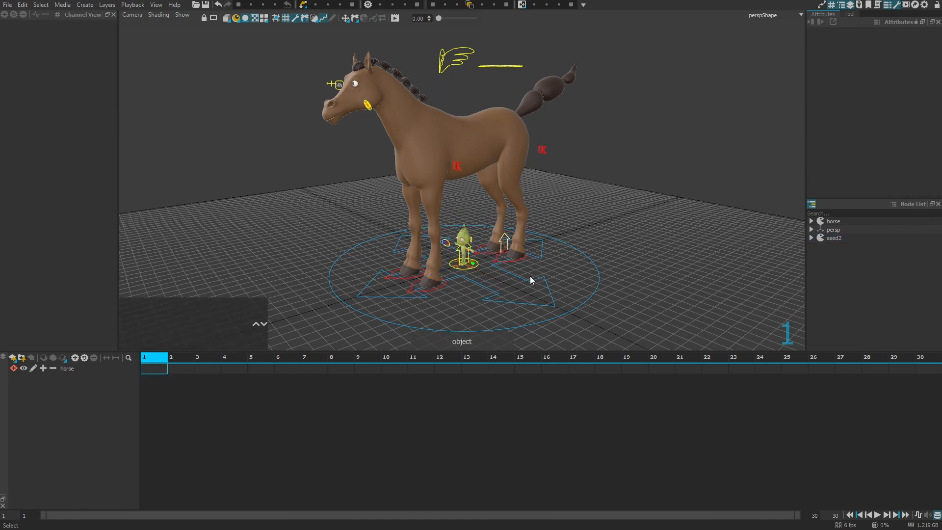
pyautogui.click(463, 265)
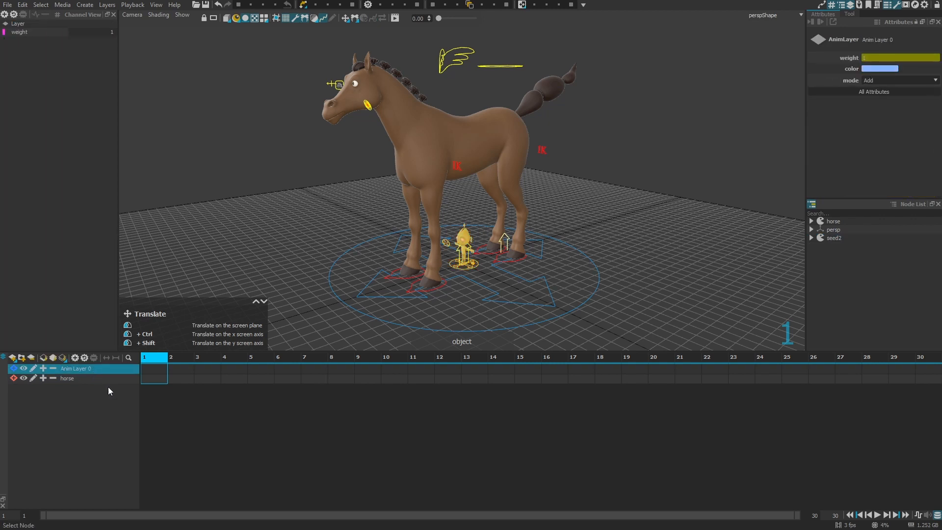
pyautogui.rightClick(76, 368)
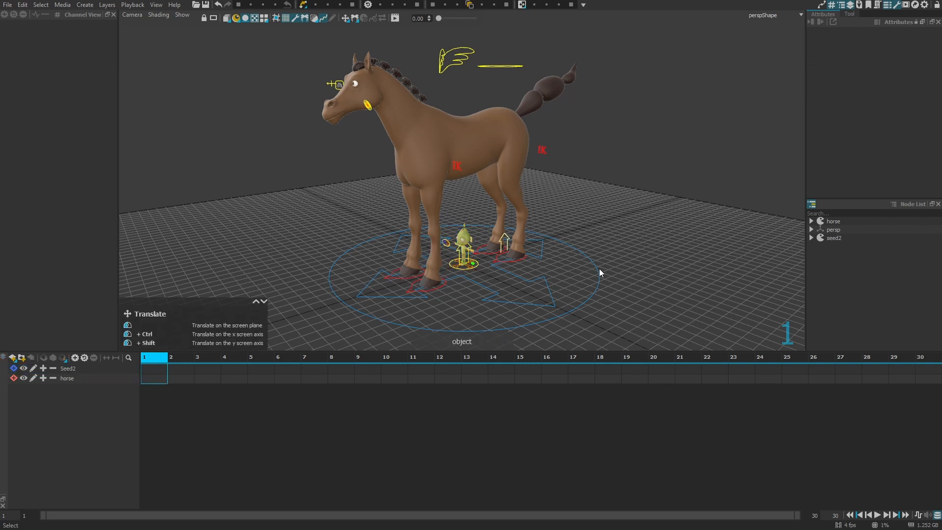
pyautogui.moveTo(464, 249); pyautogui.dragTo(563, 294)
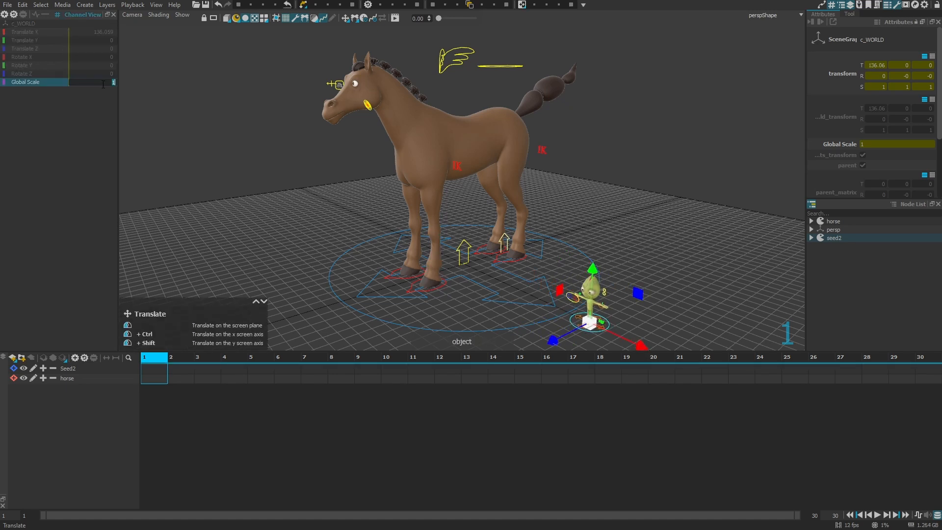
# Set the seed2 rig's Global Scale to 4 so it matches the horse's height.
pyautogui.write('4')
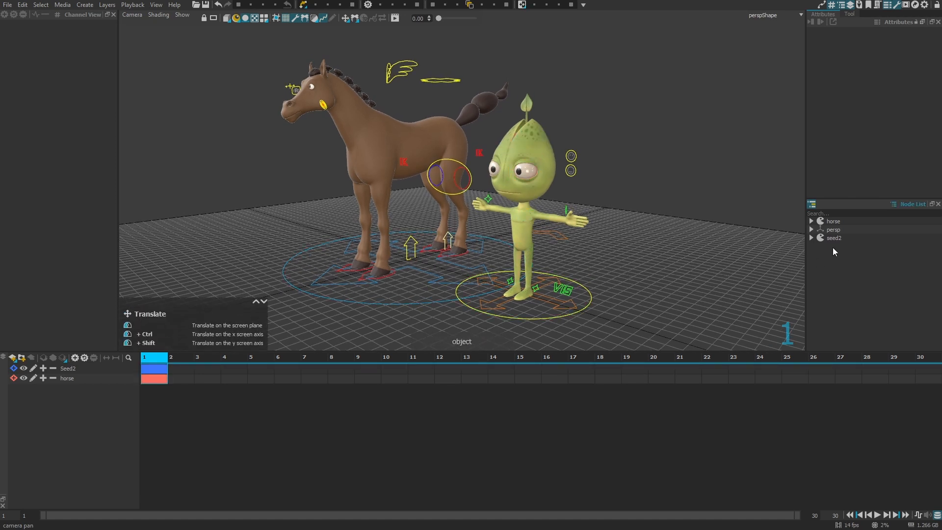
# Create asset layers for seed2's controls, giving a ctrlsSet group with legs, spine, head and arm sublayers.
pyautogui.click(834, 237)
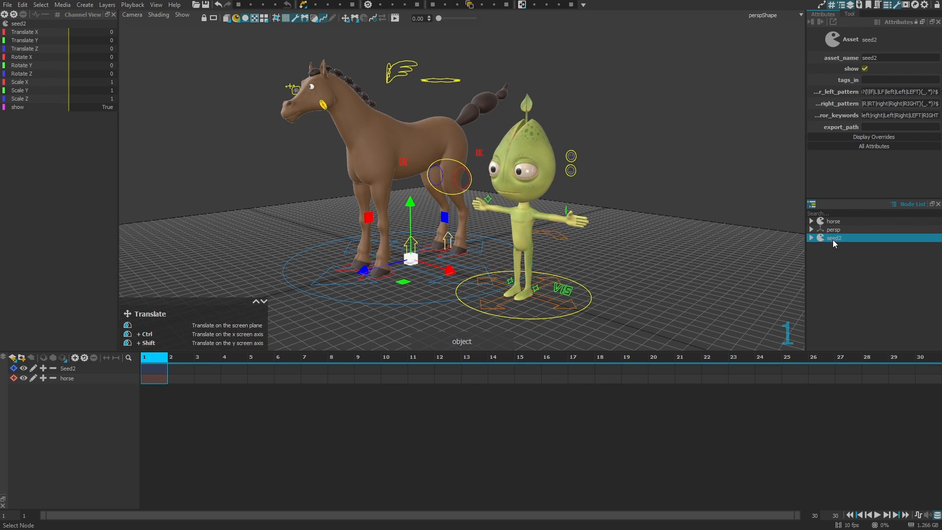
pyautogui.moveTo(852, 238)
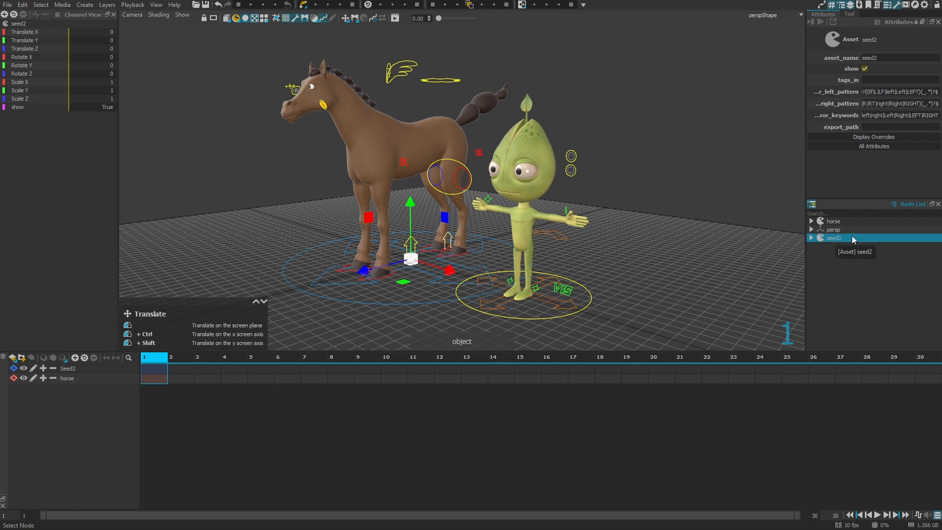
pyautogui.click(103, 4)
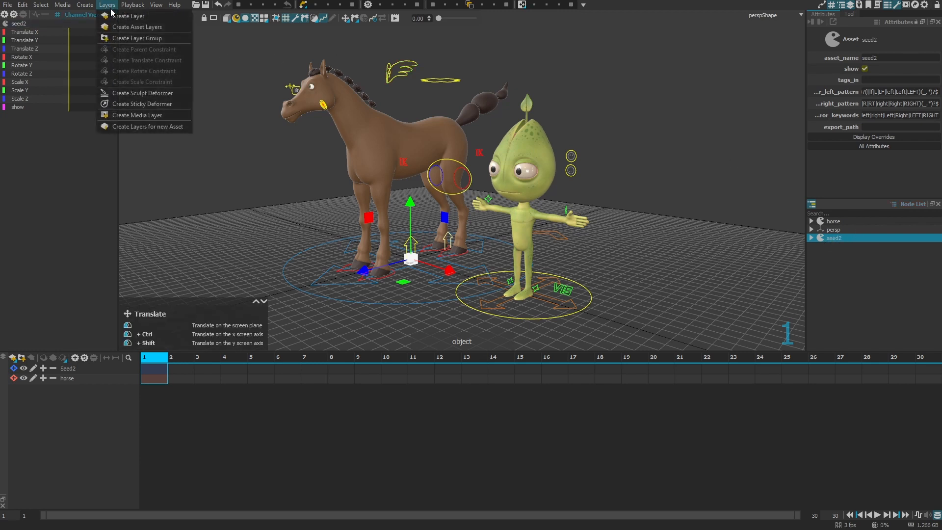
pyautogui.moveTo(164, 28)
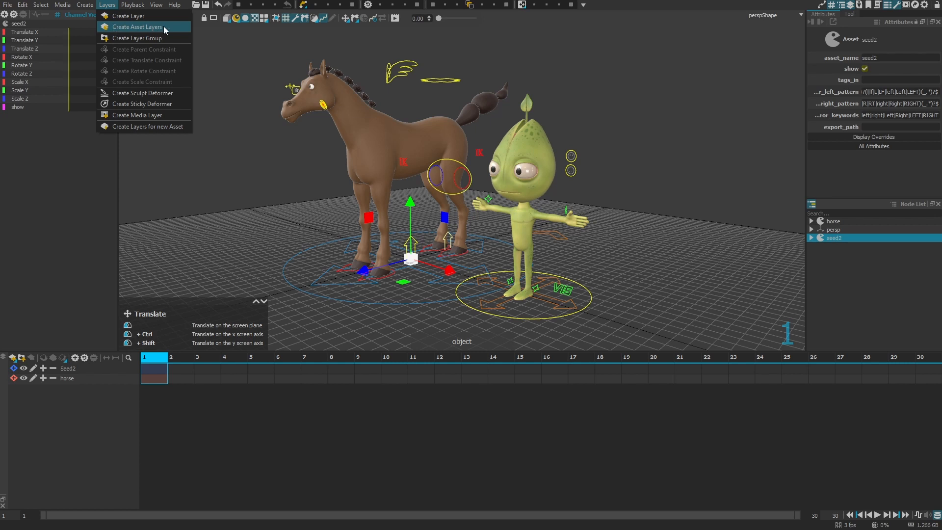
pyautogui.click(142, 27)
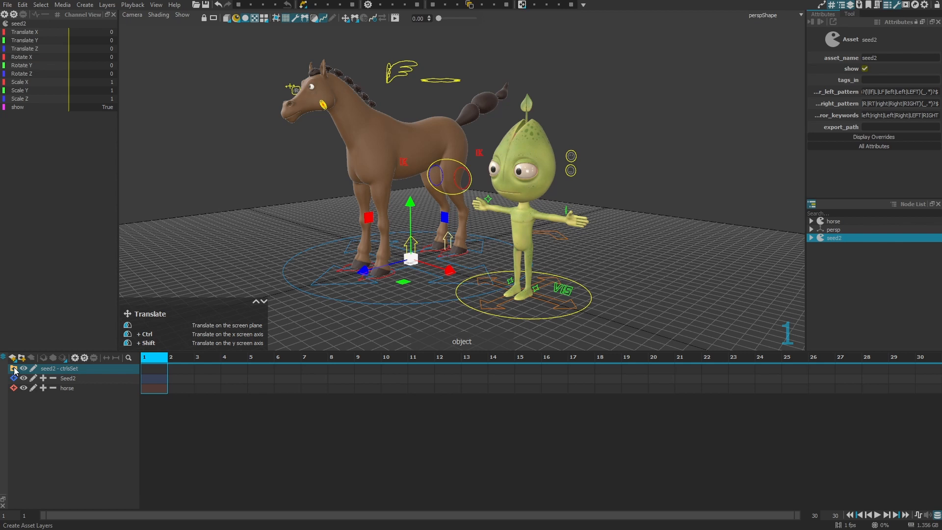
pyautogui.click(13, 369)
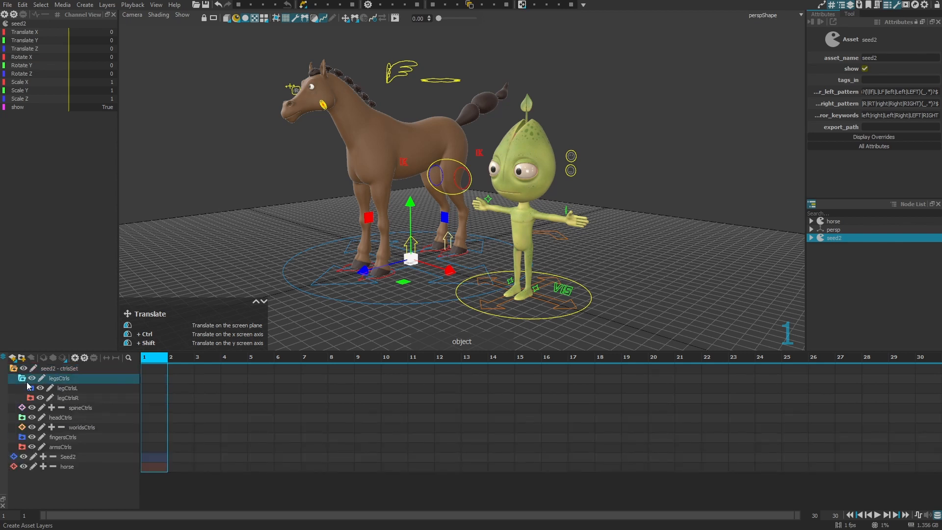
pyautogui.click(22, 379)
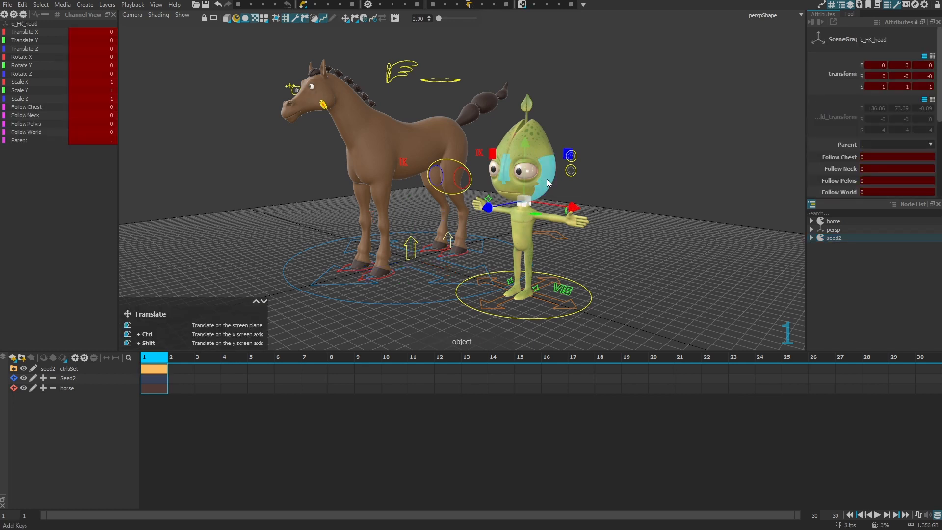
# Key the headCtrls sublayer at frame 1, then key the pelvis at frame 10.
pyautogui.click(13, 368)
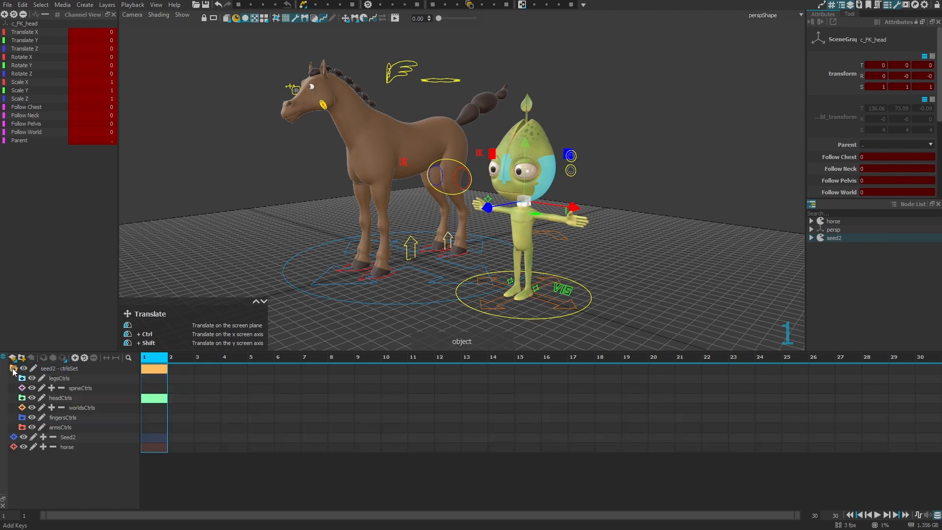
pyautogui.click(14, 398)
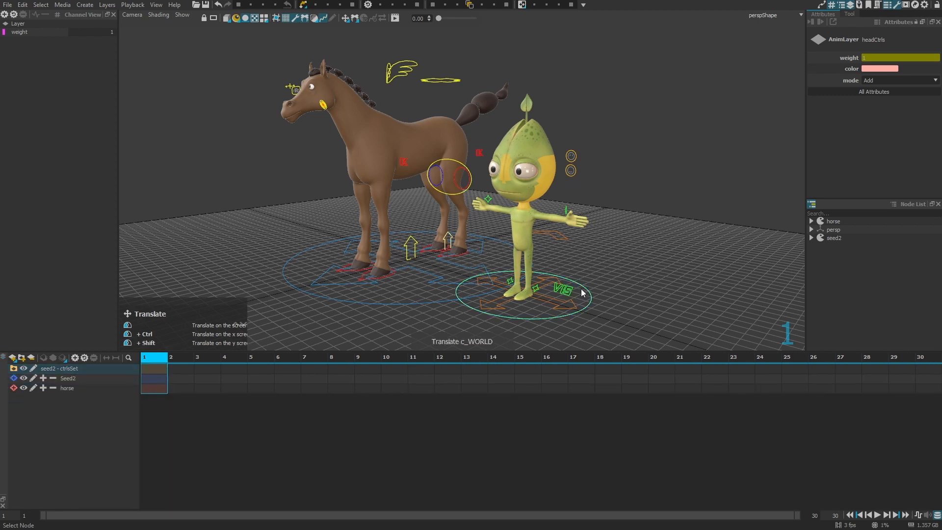
pyautogui.click(339, 363)
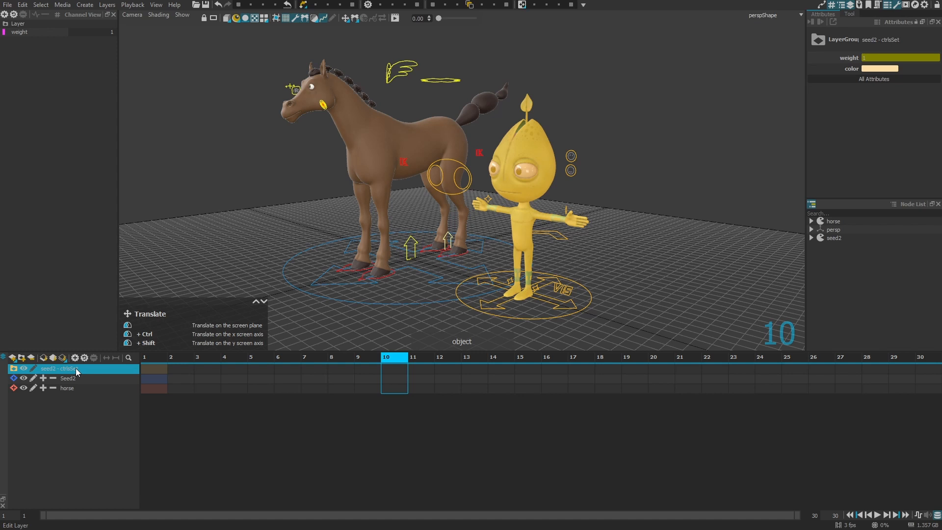
pyautogui.moveTo(94, 370)
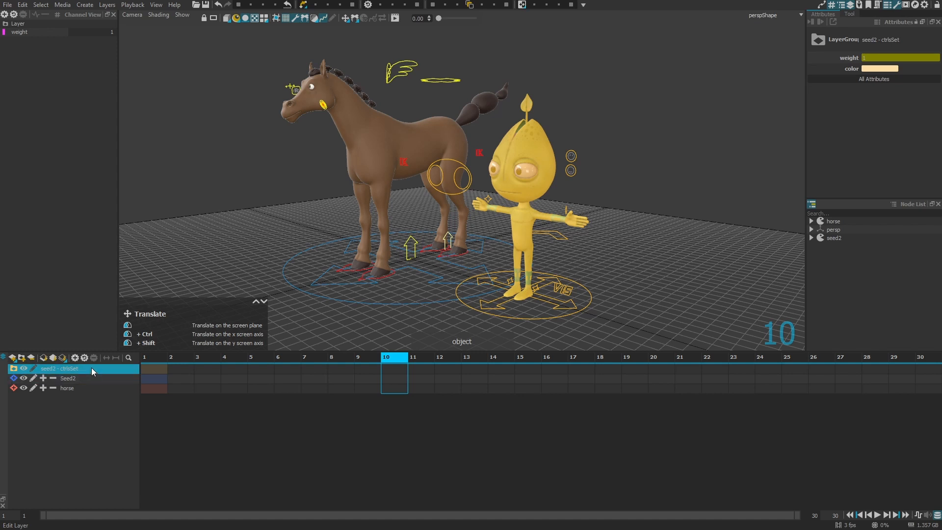
pyautogui.moveTo(92, 369)
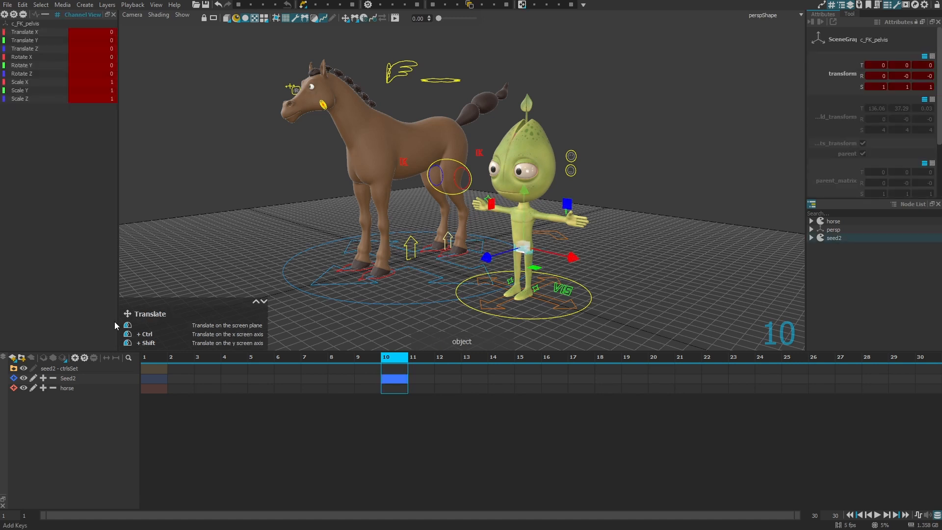
pyautogui.click(59, 368)
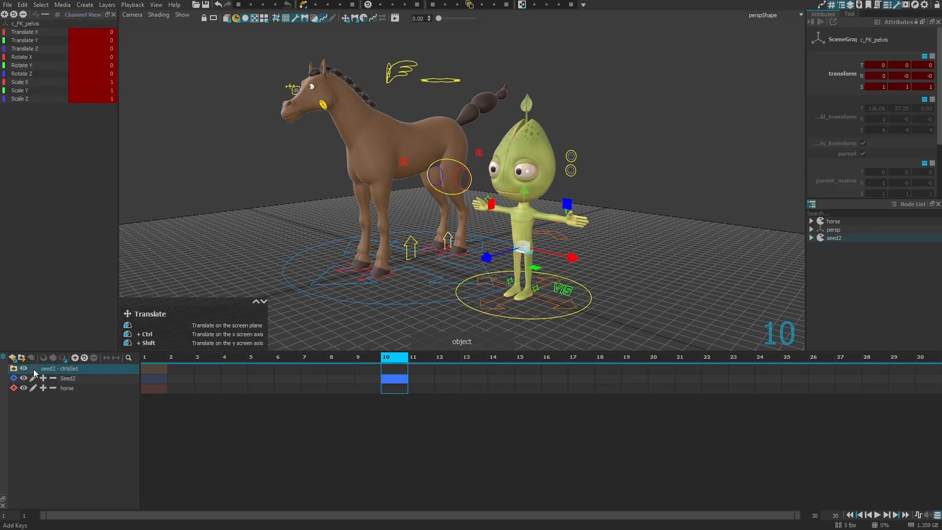
pyautogui.moveTo(35, 371)
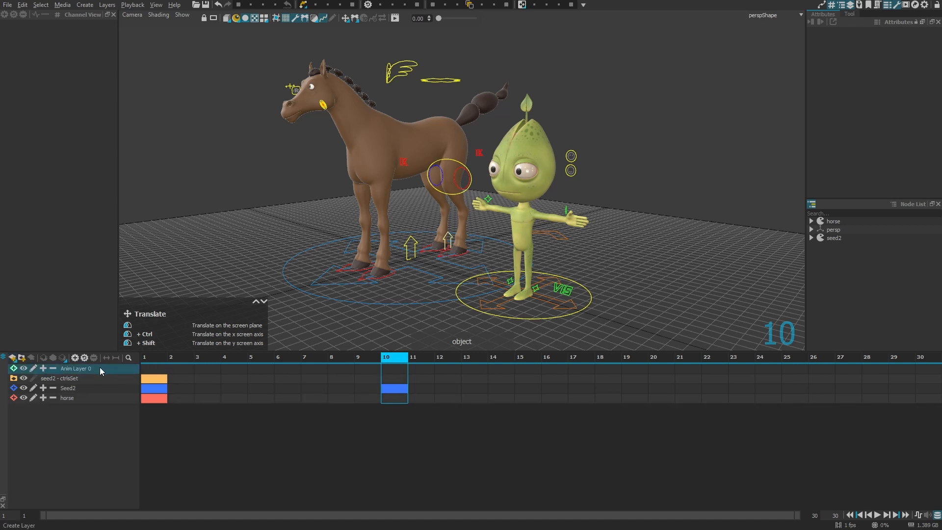
# Delete Seed2 and its layers, leaving the horse with the samples Anim library showing.
pyautogui.click(76, 368)
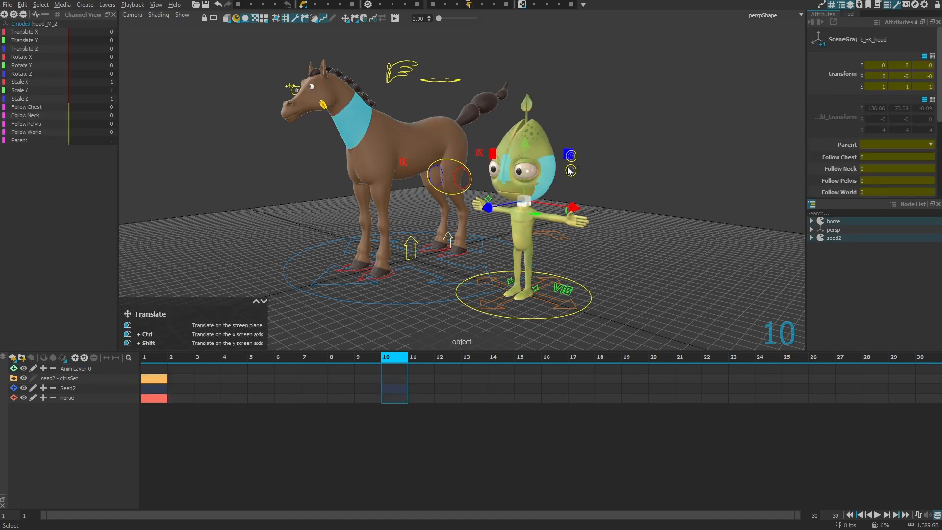
pyautogui.click(75, 368)
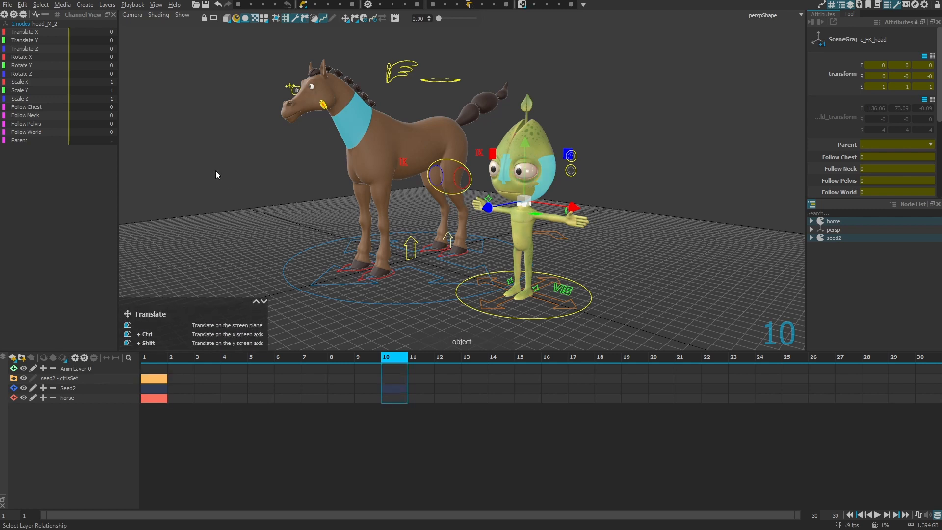
pyautogui.click(75, 368)
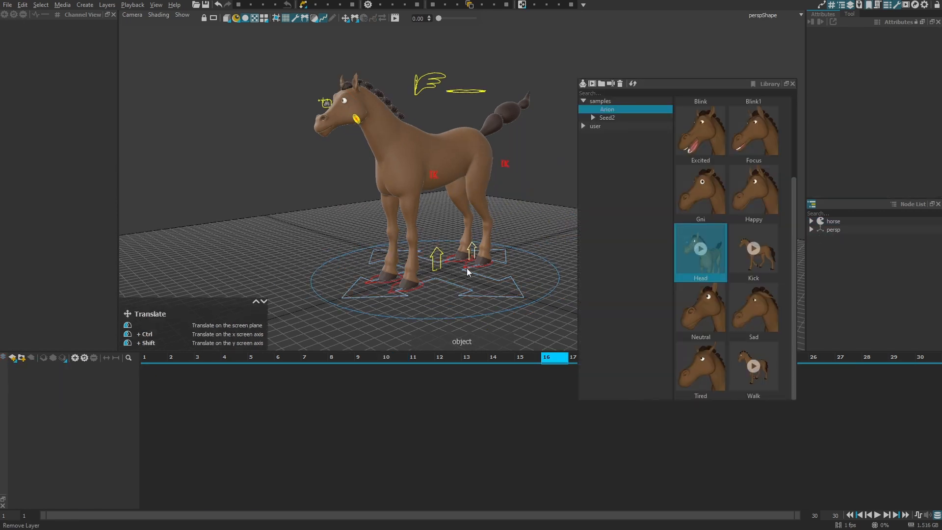
# Apply the Walk clip to the horse and import the Head clip onto a new layer.
pyautogui.click(753, 306)
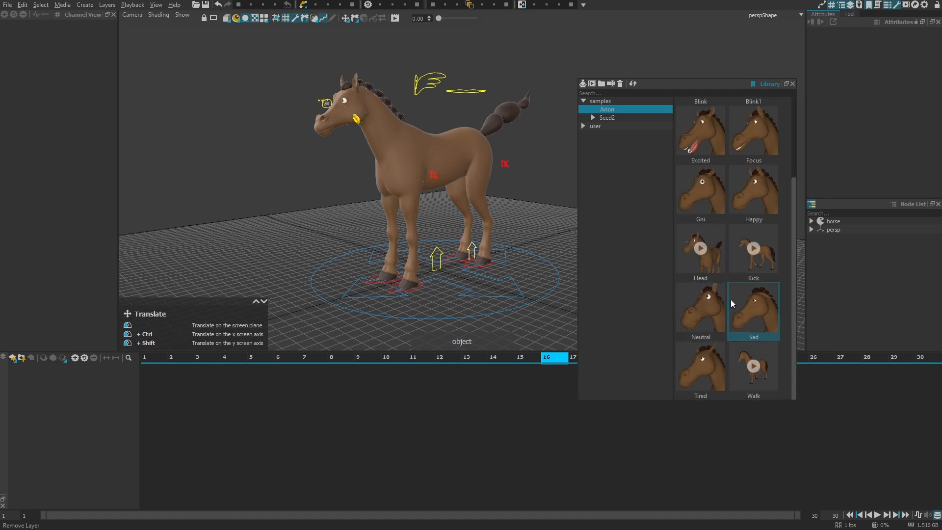
pyautogui.click(754, 366)
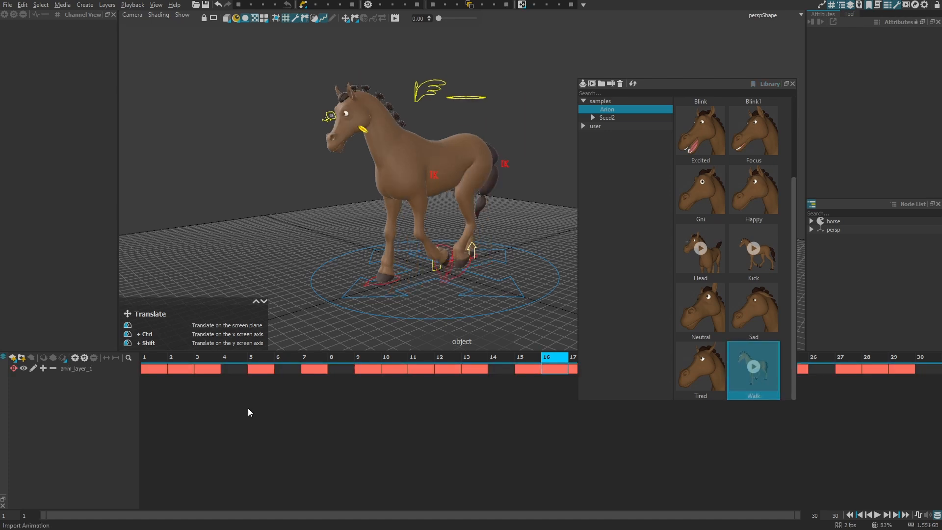
pyautogui.rightClick(76, 368)
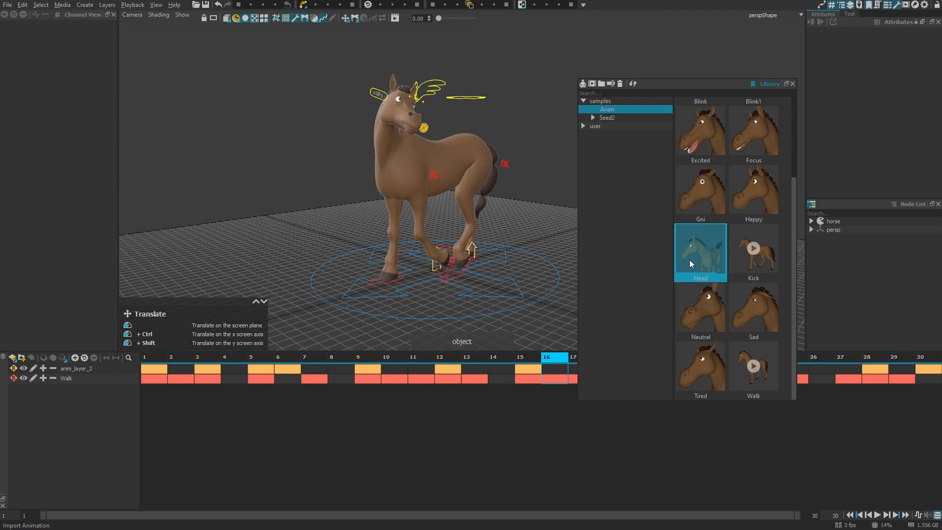
# Rename anim_layer_2 to Head and play back the combined walk and head motion.
pyautogui.rightClick(75, 368)
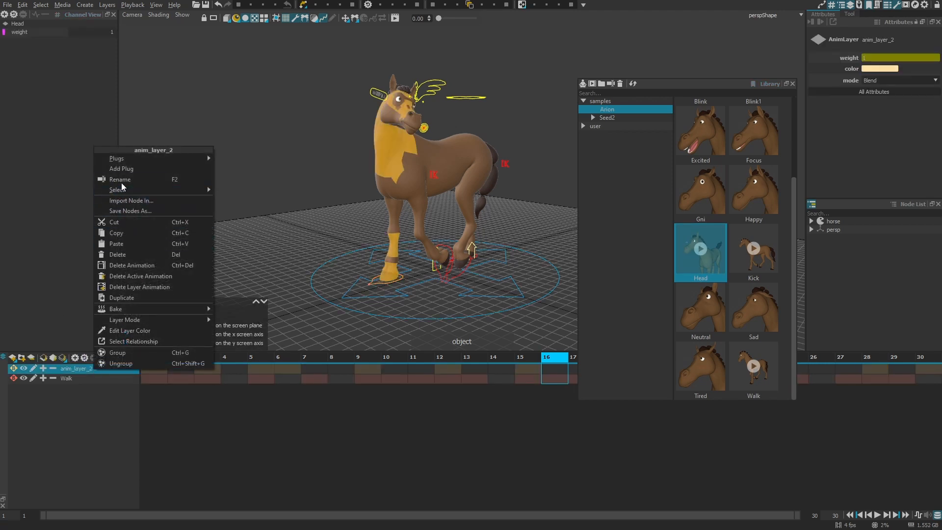
pyautogui.click(120, 178)
pyautogui.write('Head')
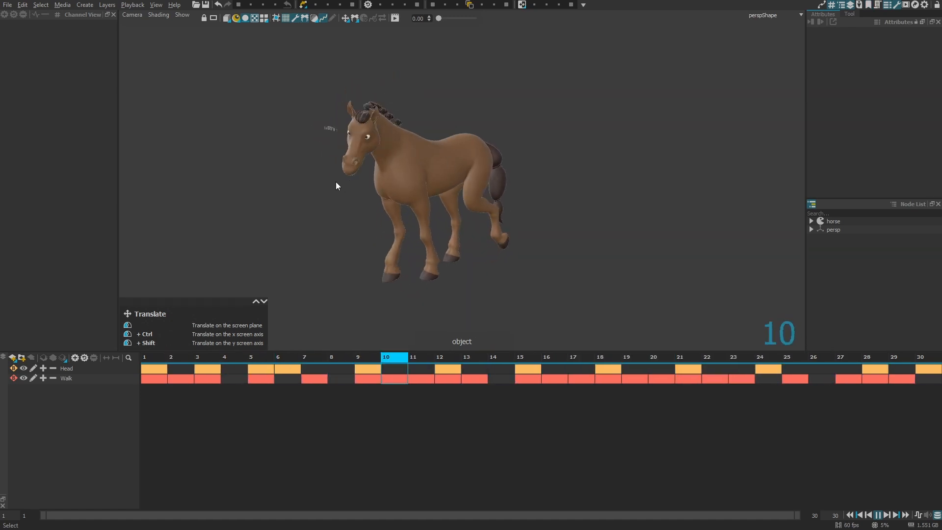
pyautogui.click(875, 357)
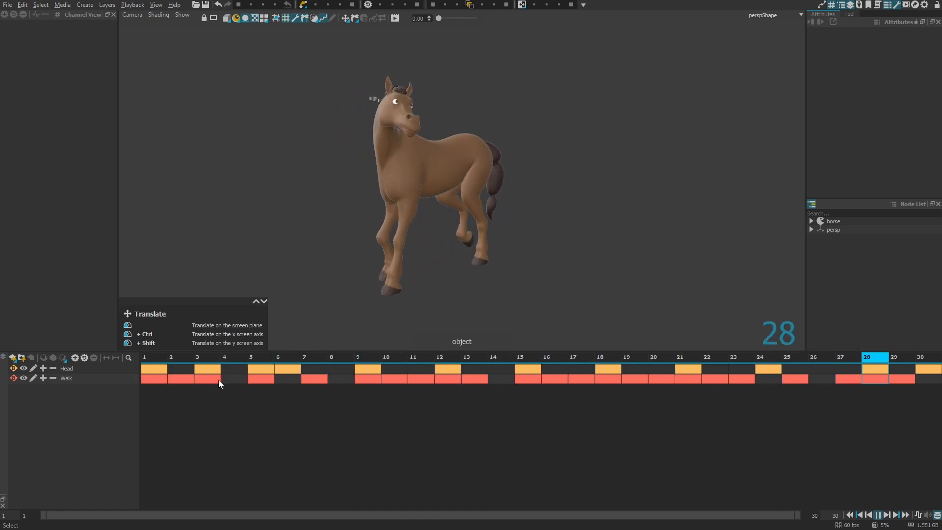
pyautogui.click(580, 357)
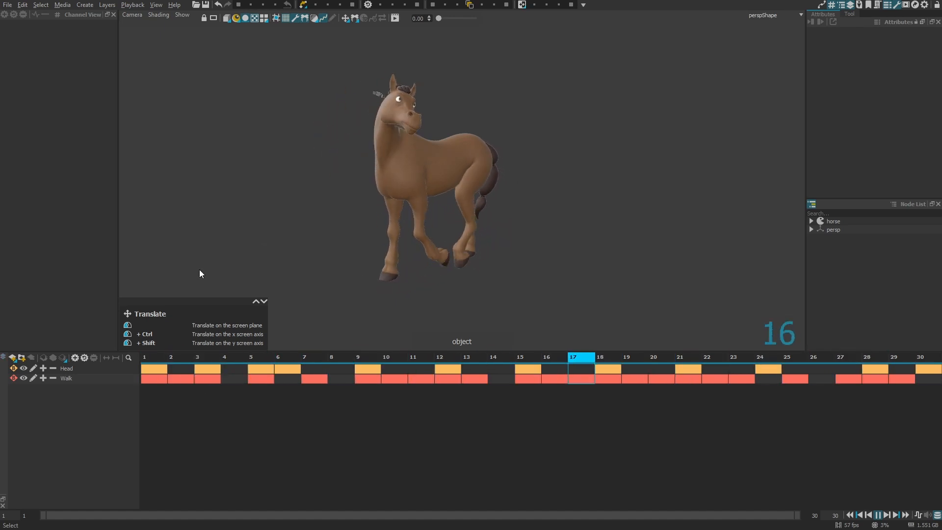
pyautogui.click(67, 368)
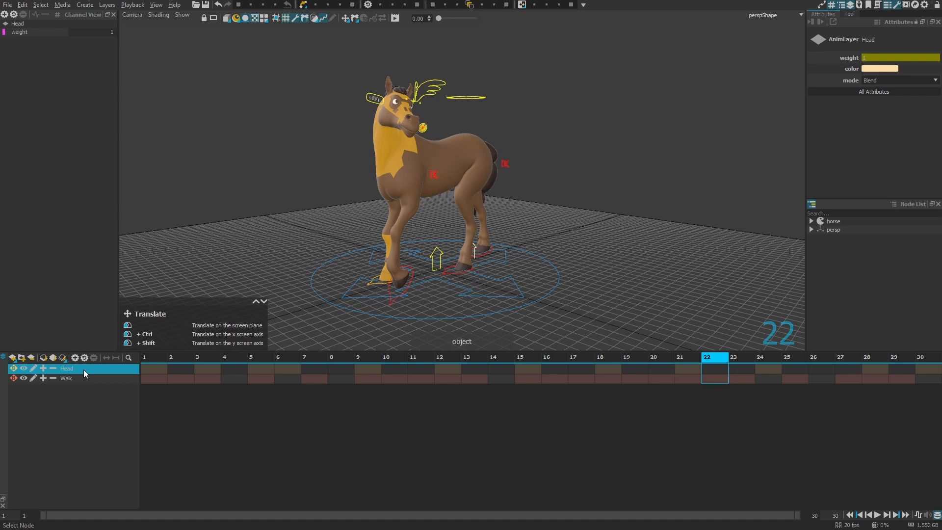
pyautogui.moveTo(75, 372)
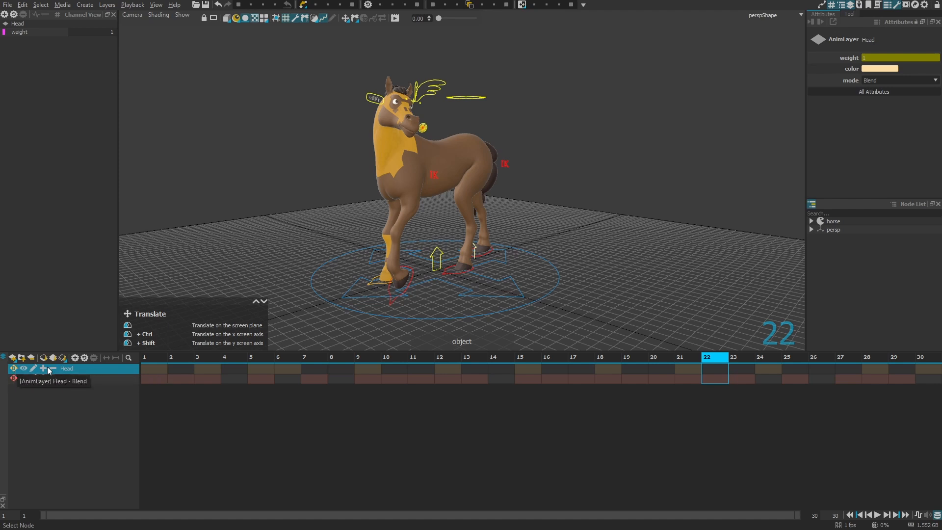
pyautogui.click(900, 80)
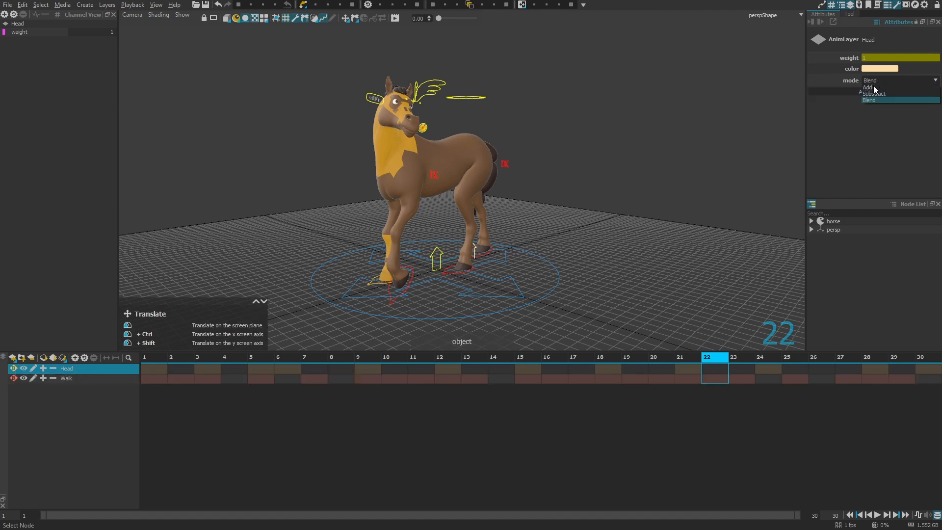
# Choose the Head layer's blending mode and extend the play range end to frame 150.
pyautogui.click(867, 87)
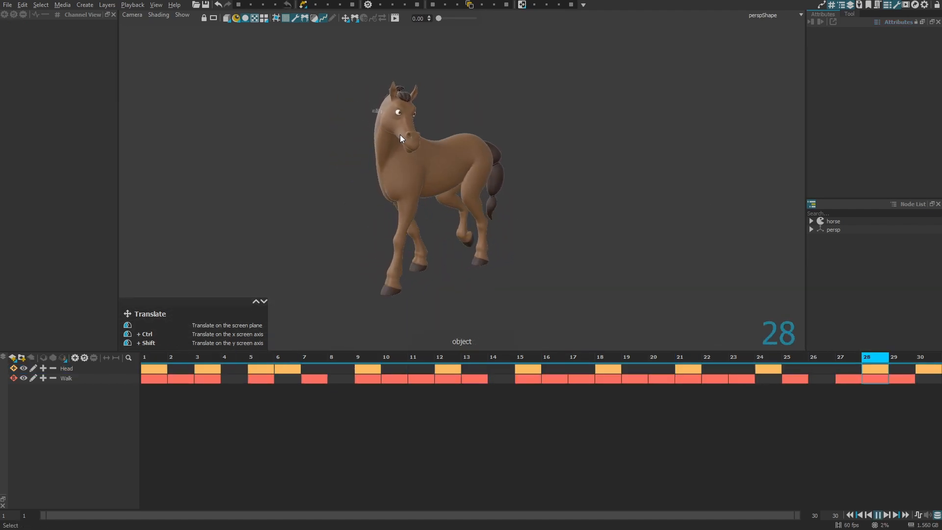
pyautogui.click(553, 357)
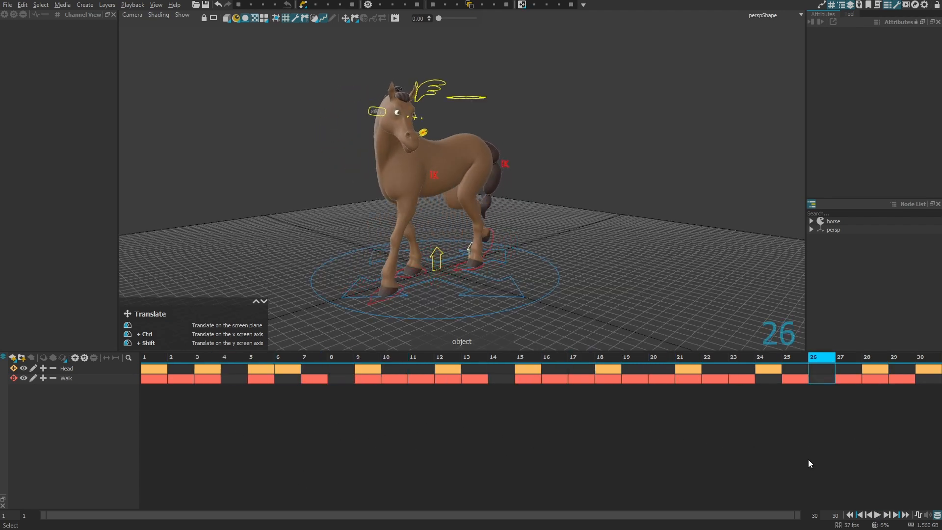
pyautogui.click(145, 358)
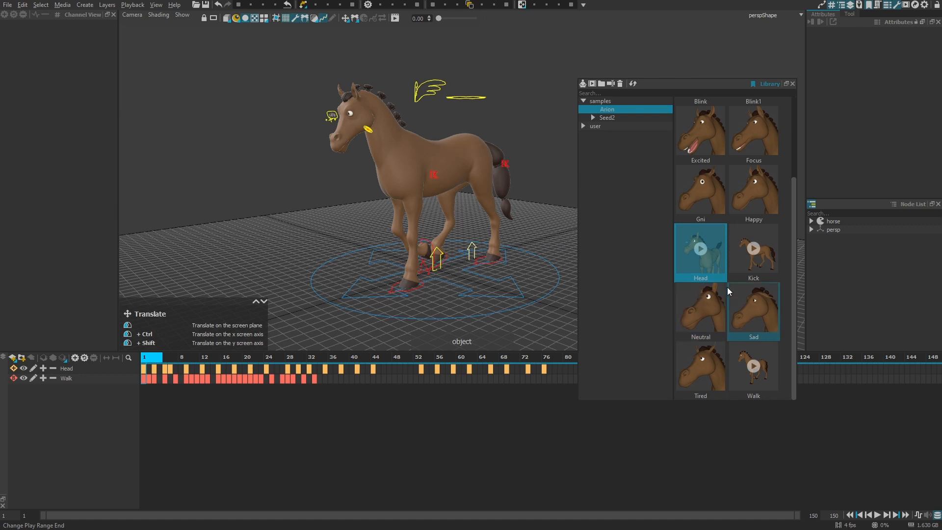
# Import the Kick clip onto a new layer above Head and Walk and select it.
pyautogui.click(753, 250)
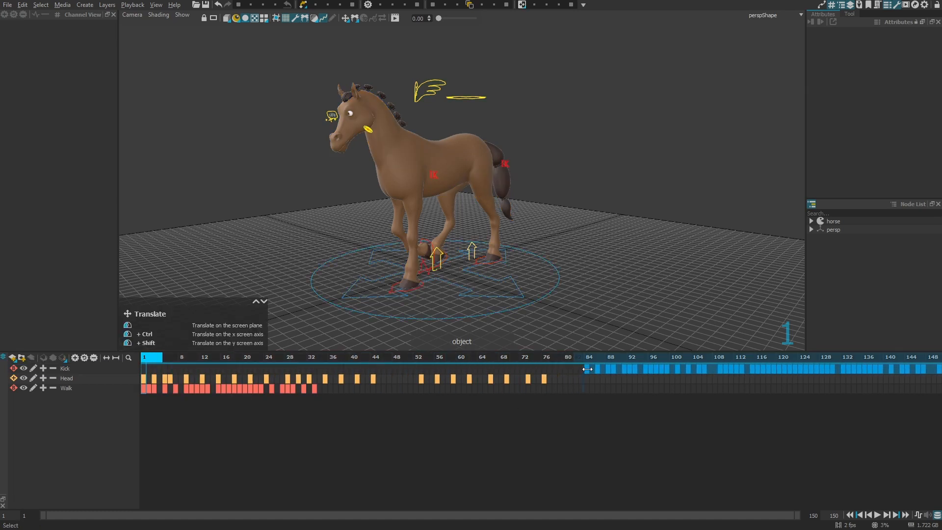
pyautogui.click(65, 368)
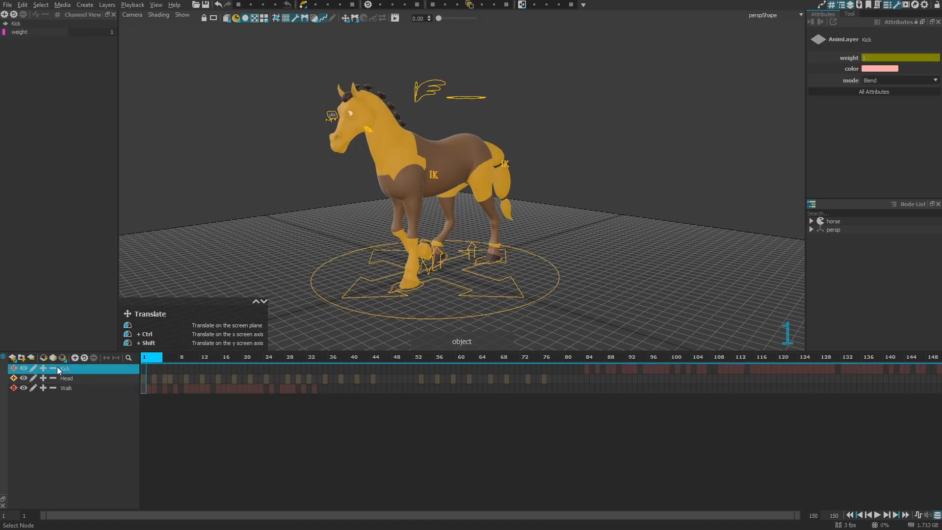
# Colour the Kick layer lavender purple and scrub frames 81-104 to see the rearing kick.
pyautogui.click(880, 69)
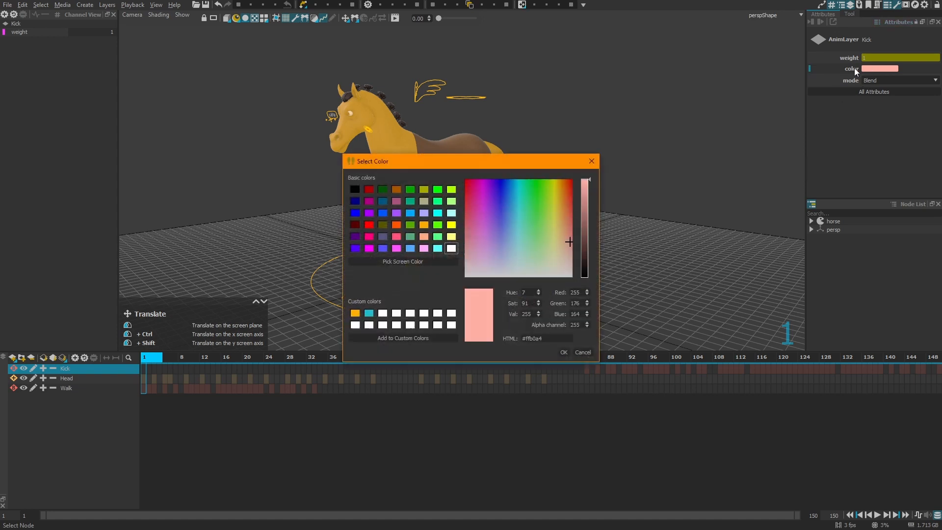
pyautogui.click(497, 237)
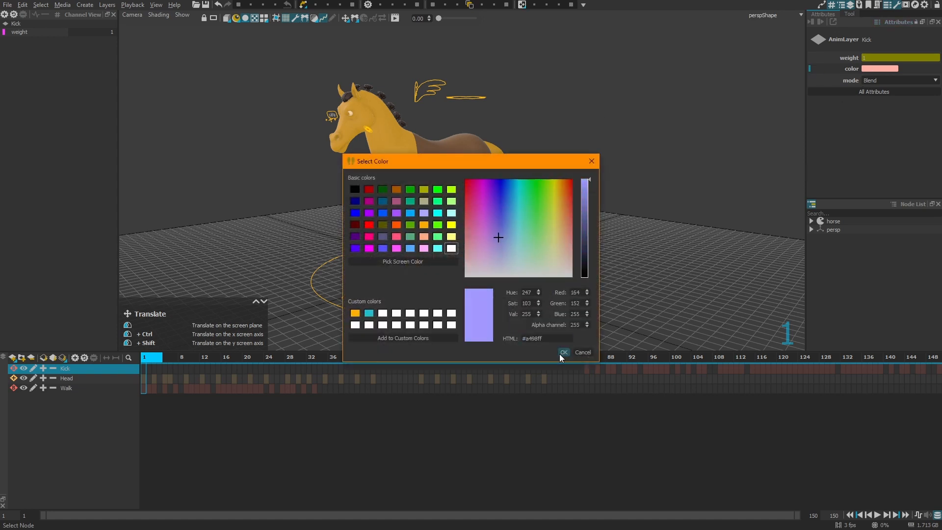
pyautogui.click(564, 352)
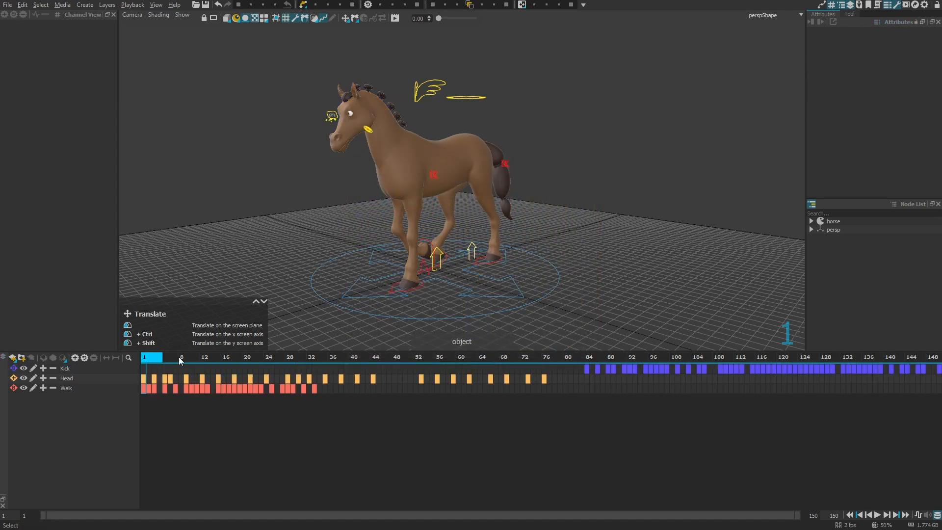
pyautogui.click(569, 357)
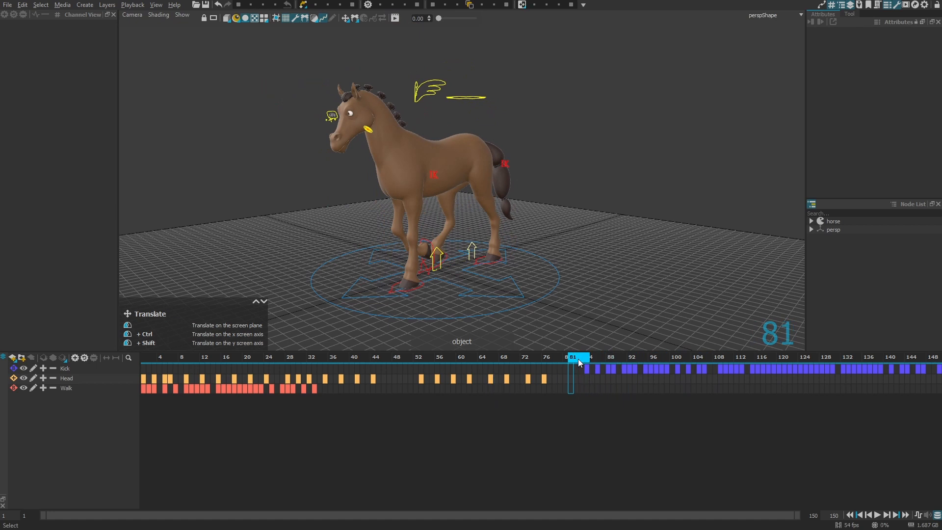
pyautogui.click(689, 357)
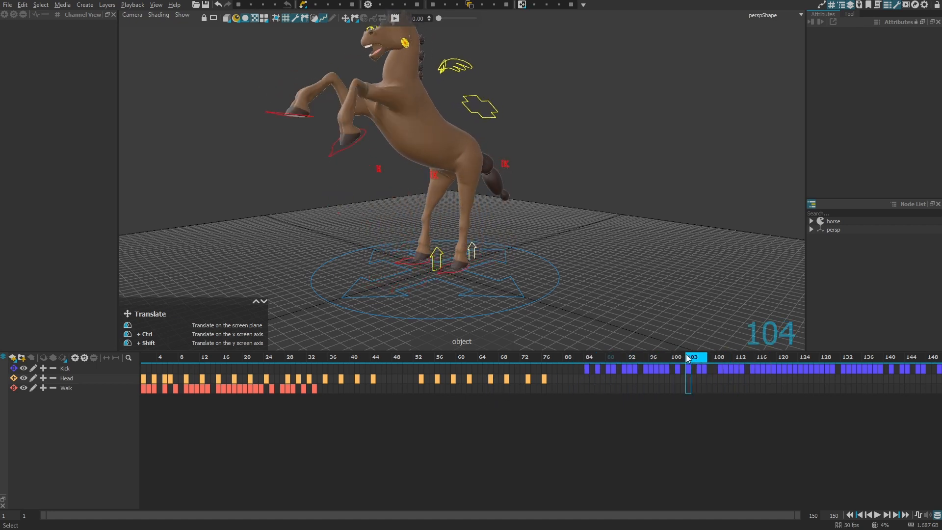
pyautogui.click(65, 368)
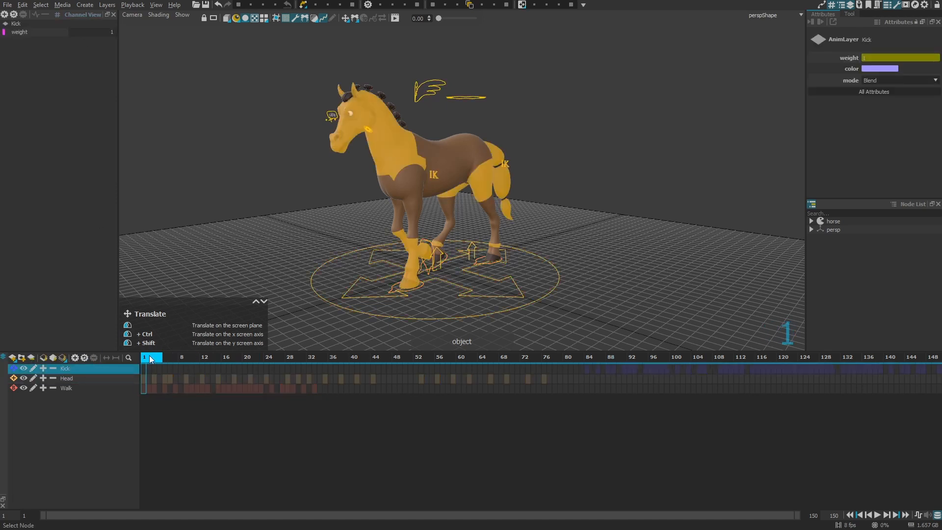
# Key the Kick layer's weight at 0 on frame 84.
pyautogui.click(262, 370)
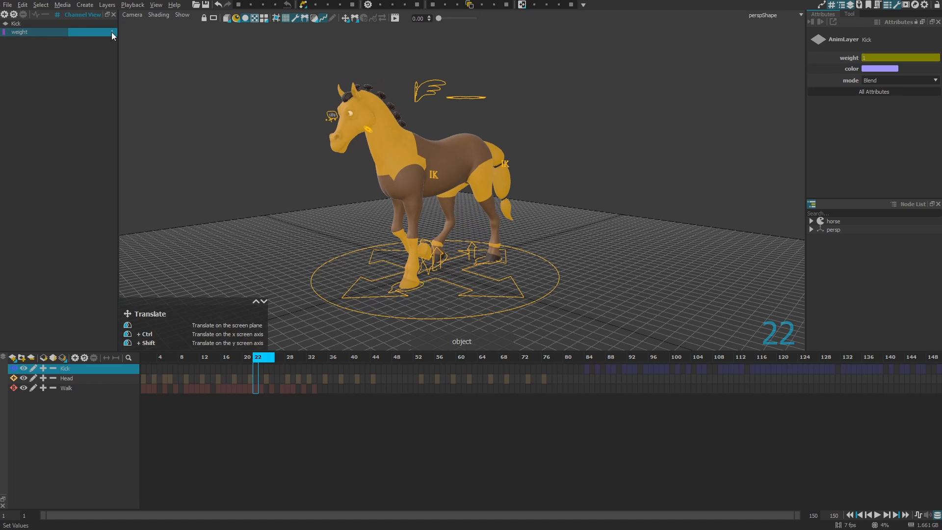
pyautogui.moveTo(102, 31); pyautogui.dragTo(87, 32)
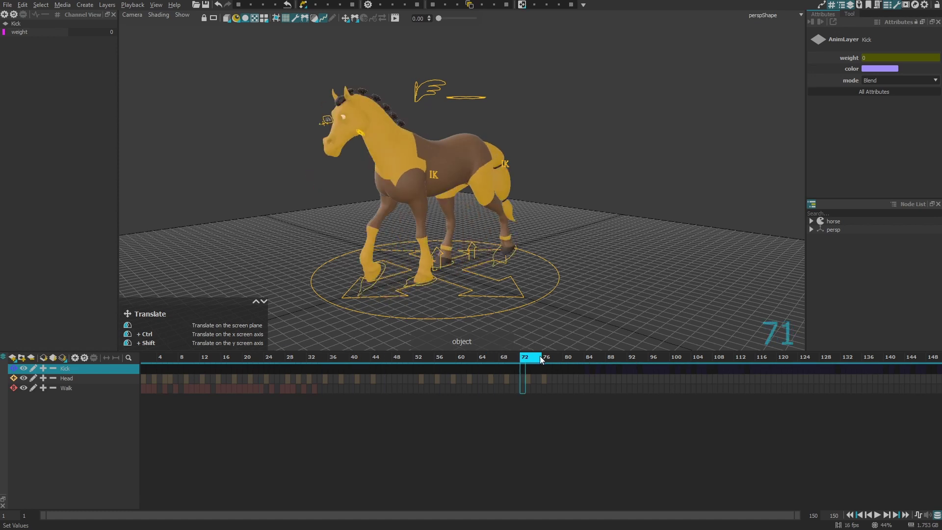
pyautogui.click(596, 357)
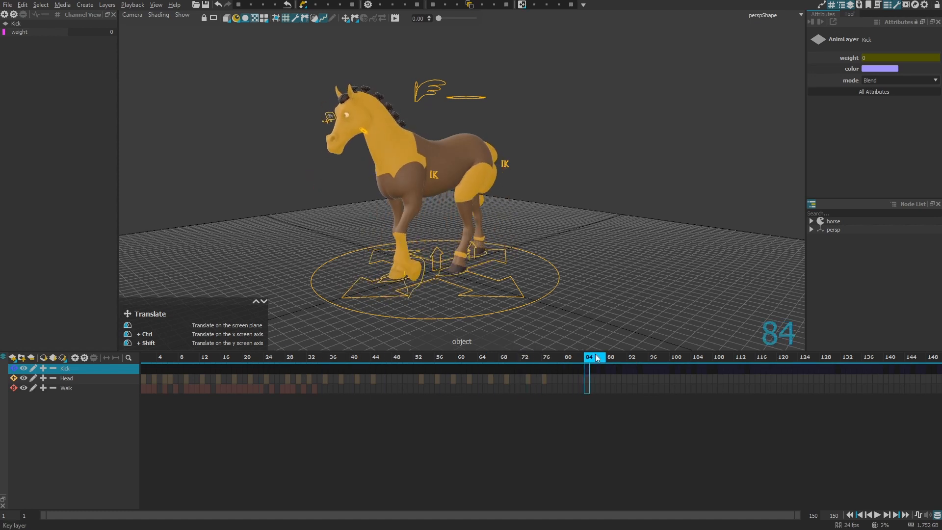
pyautogui.click(39, 32)
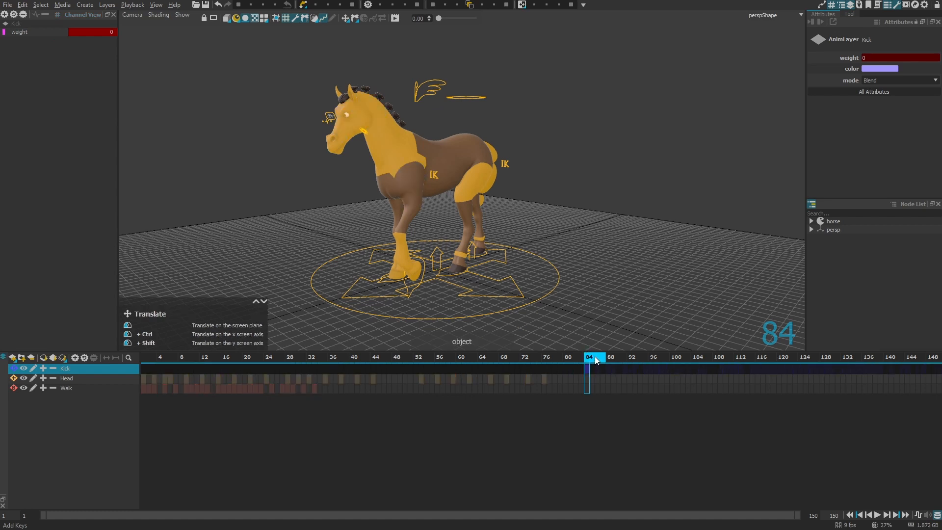
# Key the Kick weight at full a few frames later and play back to check the blend.
pyautogui.click(632, 363)
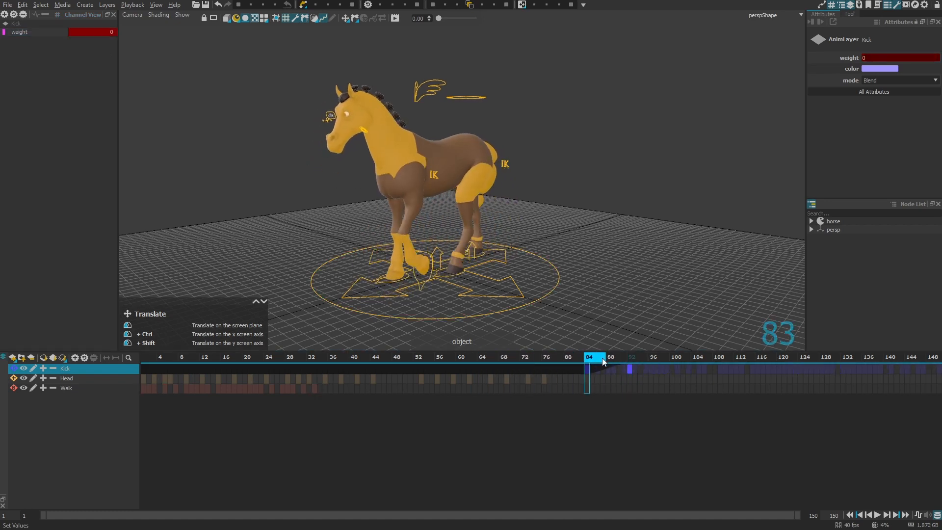
pyautogui.click(171, 357)
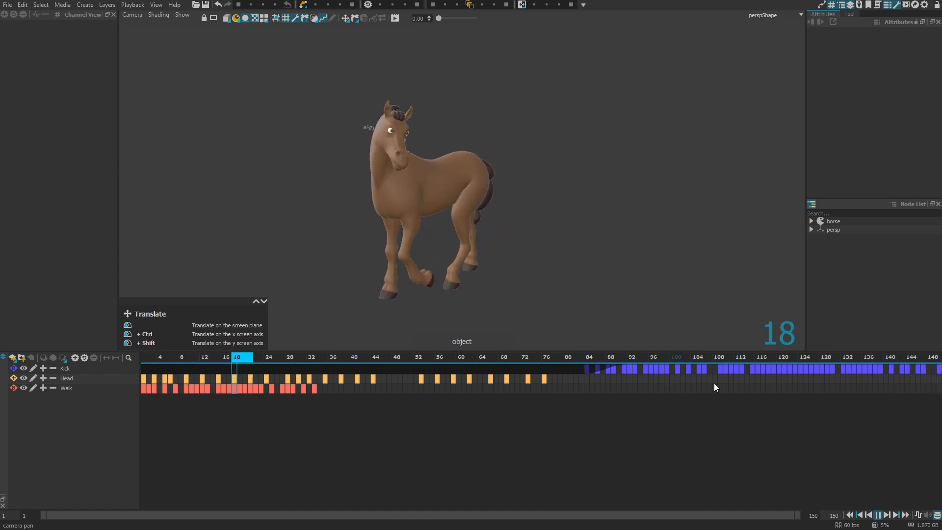
pyautogui.click(497, 357)
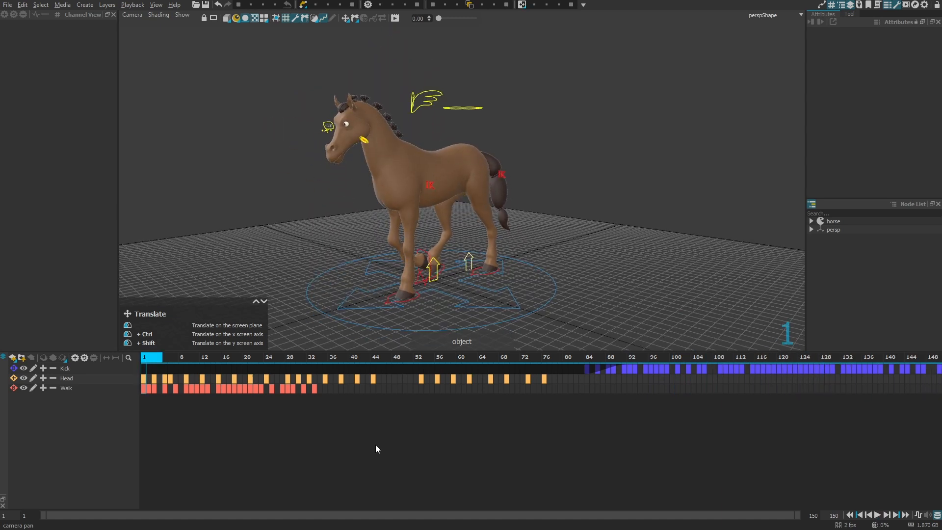
pyautogui.moveTo(76, 439)
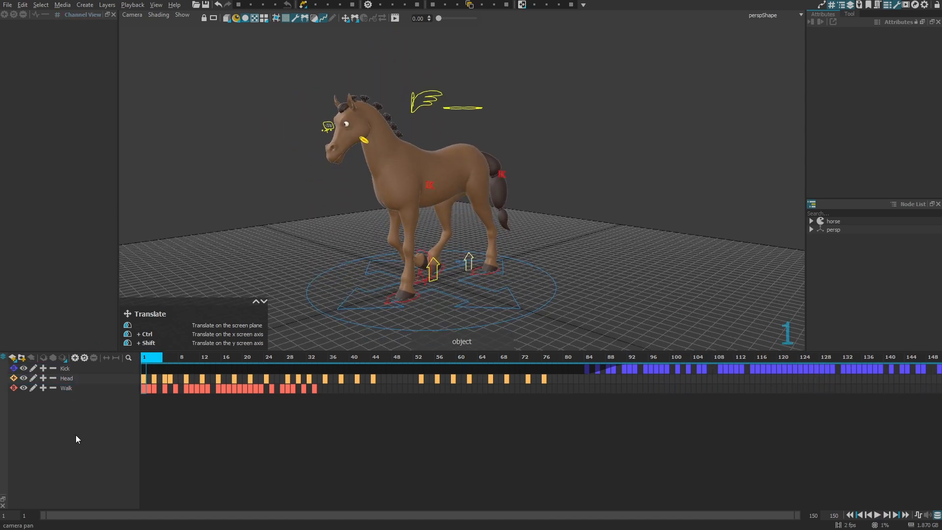
pyautogui.click(67, 378)
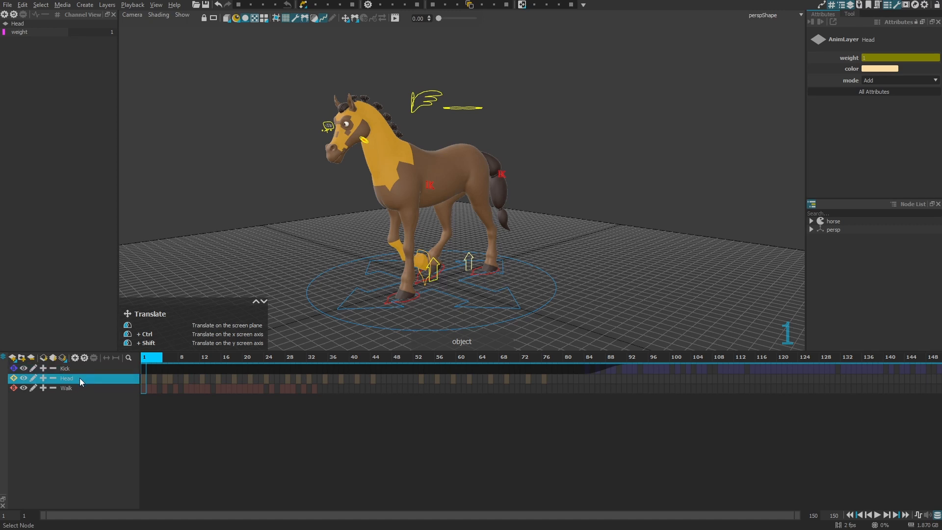
pyautogui.moveTo(78, 383)
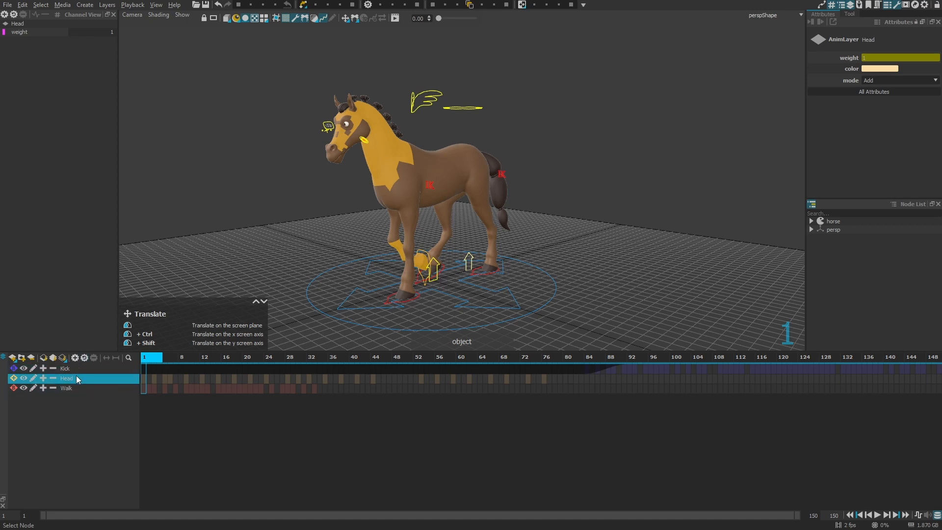
pyautogui.moveTo(44, 358)
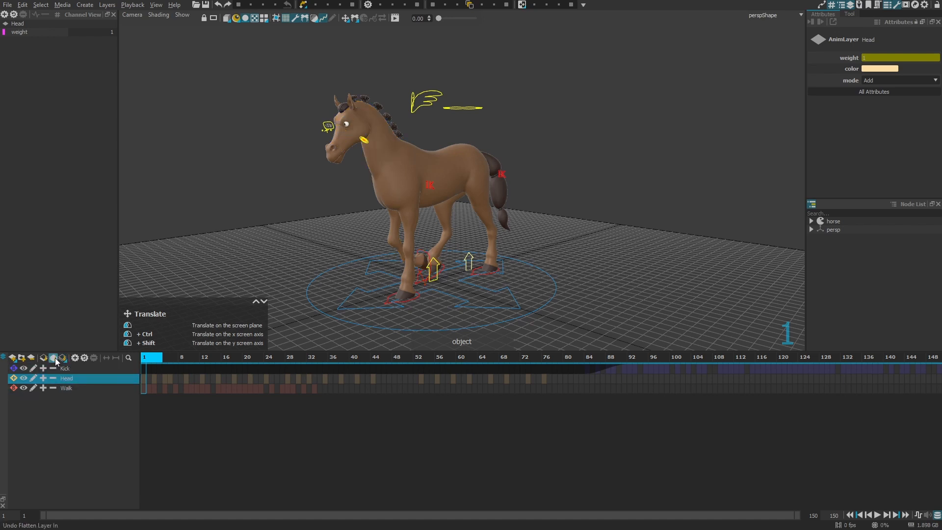
pyautogui.click(65, 368)
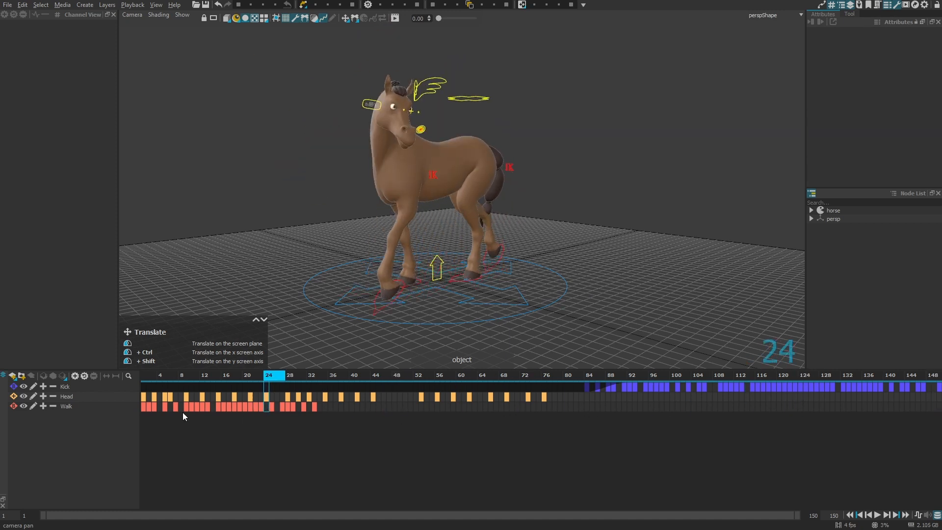
# Stop playback and select the Kick, Head and Walk layers together for grouping.
pyautogui.click(180, 375)
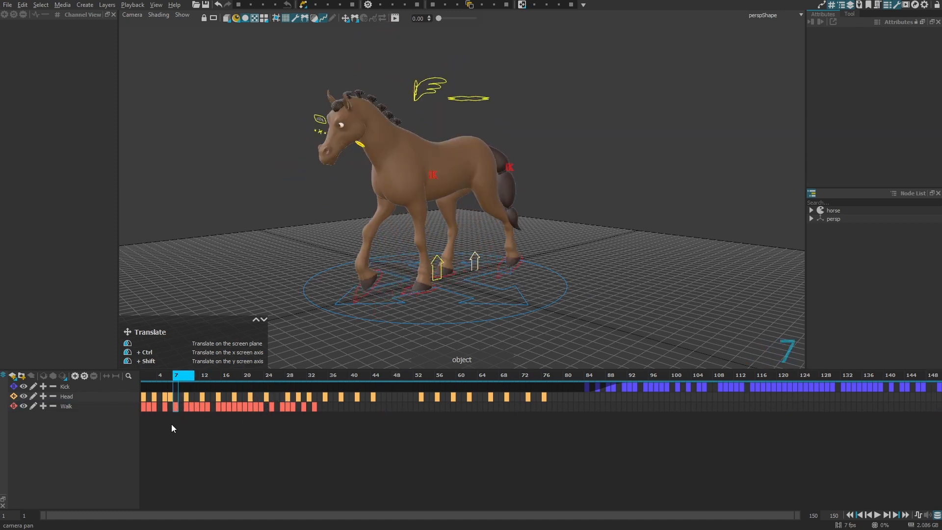
pyautogui.click(67, 406)
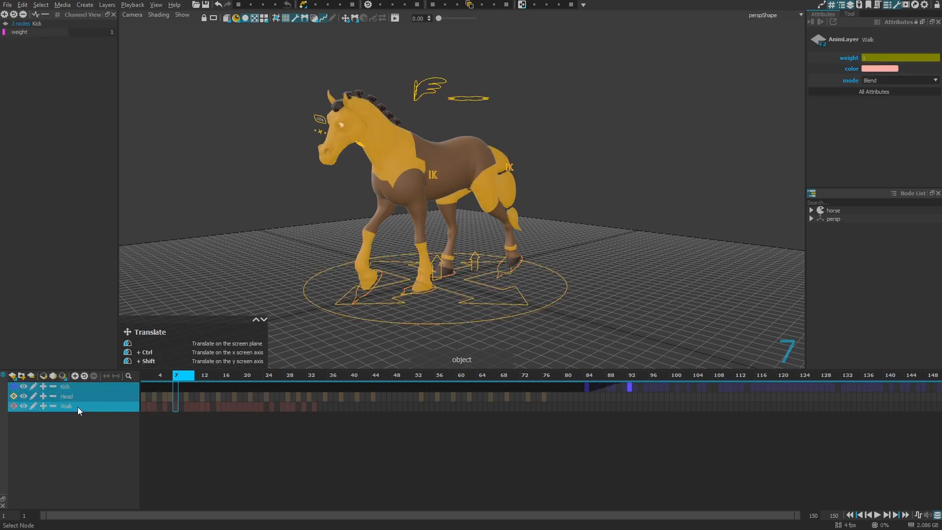
pyautogui.moveTo(80, 410)
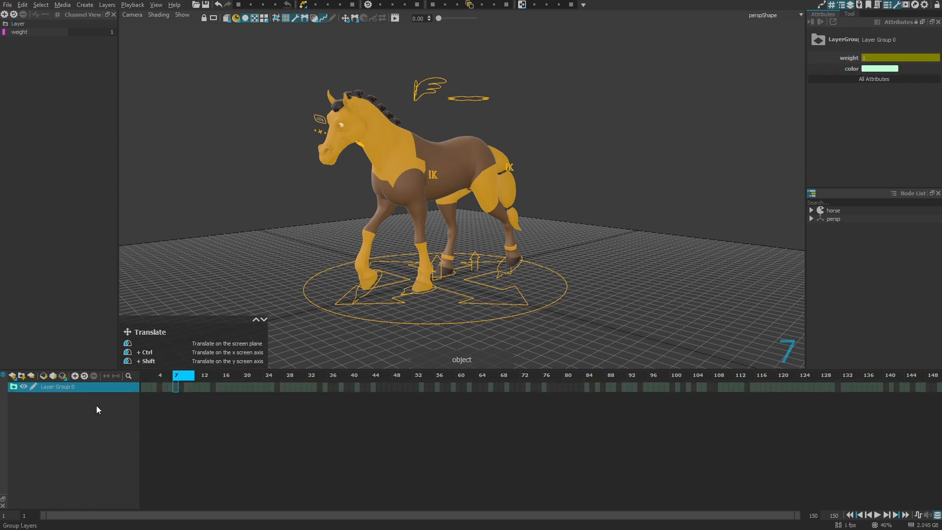
# Expand Layer Group 0 and rename it to Horse via its context menu.
pyautogui.click(12, 387)
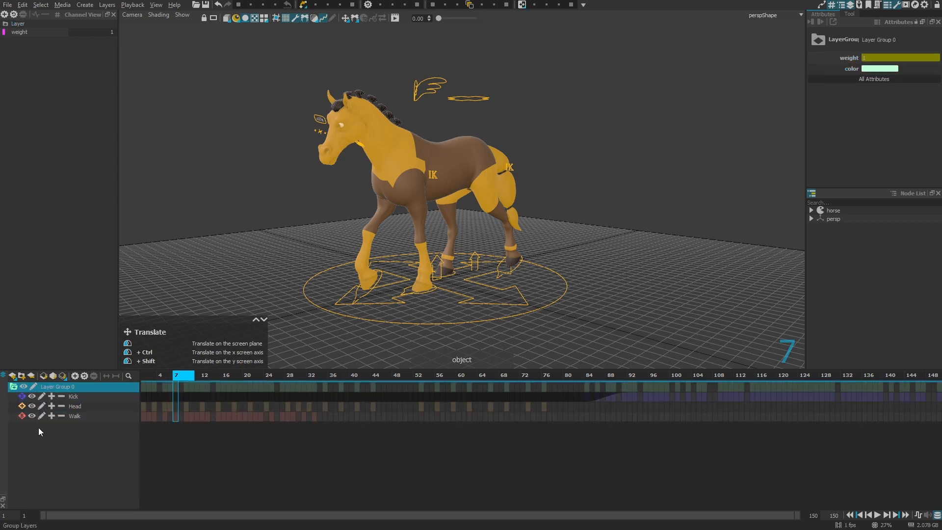
pyautogui.rightClick(57, 386)
pyautogui.write('Horse')
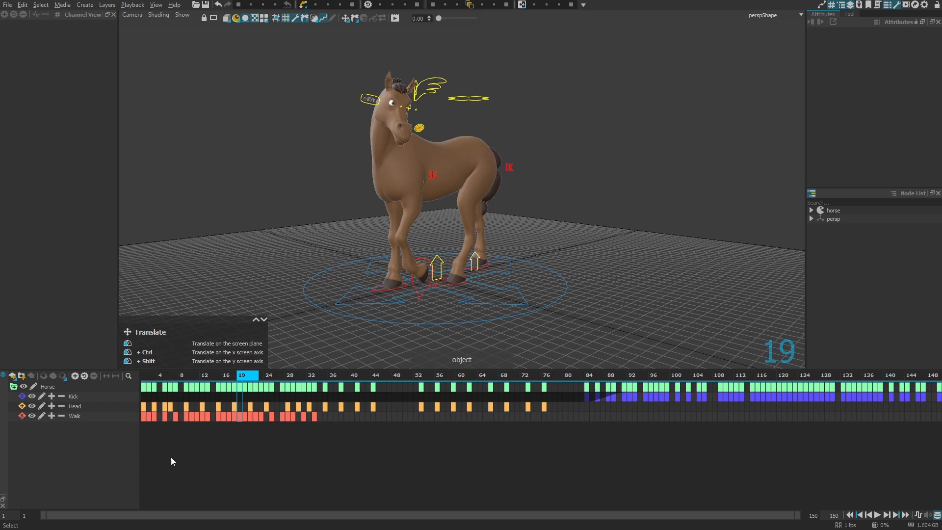
# Move the Kick layer down below the Head layer inside the Horse group.
pyautogui.click(73, 396)
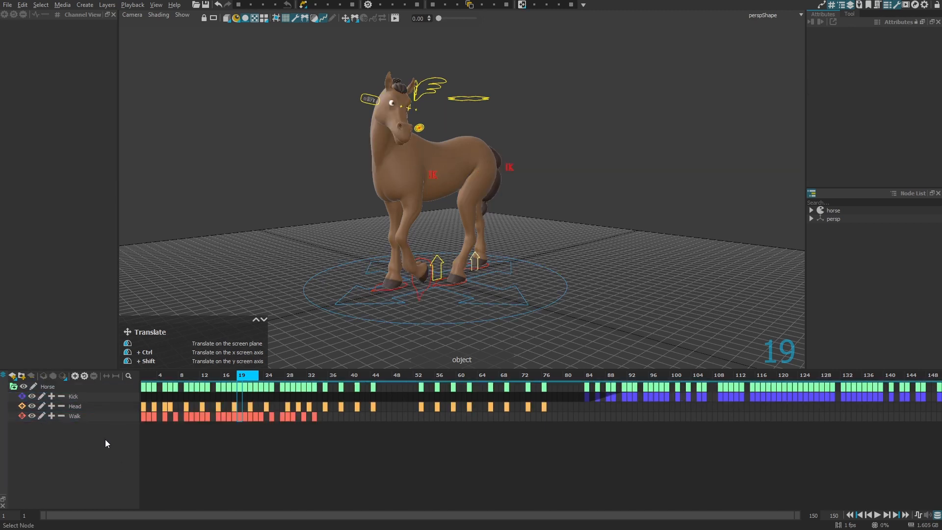
pyautogui.click(72, 397)
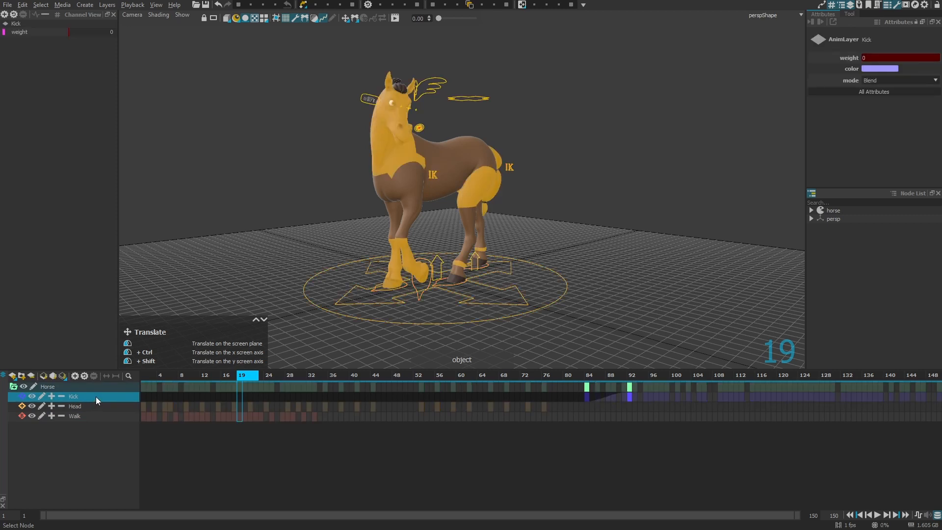
pyautogui.moveTo(97, 400)
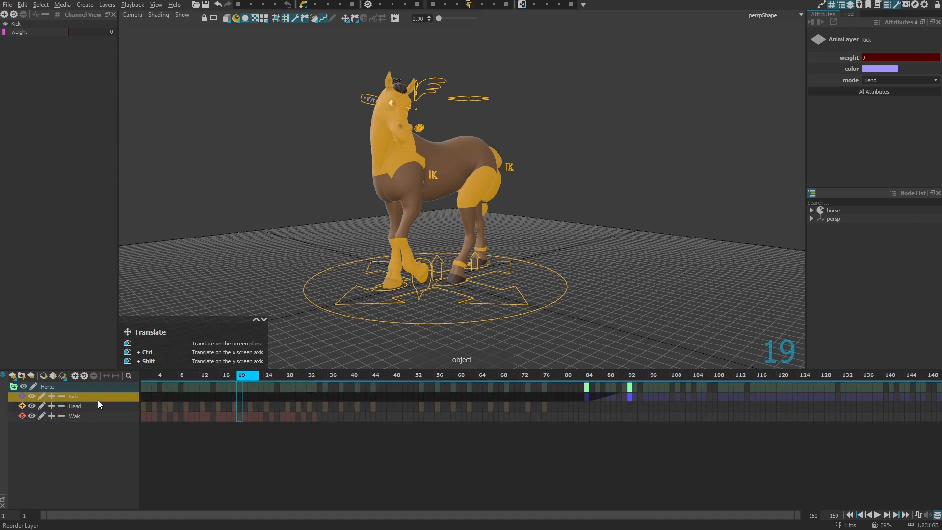
pyautogui.click(75, 406)
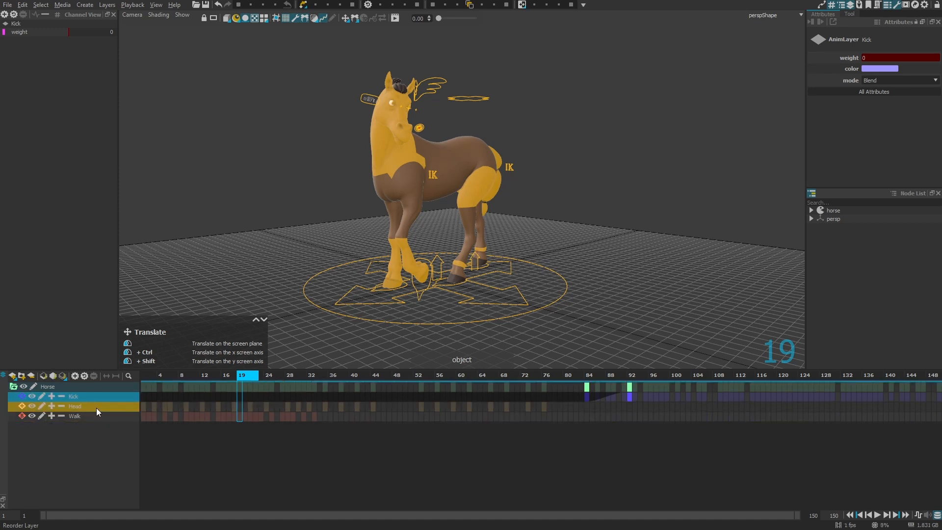